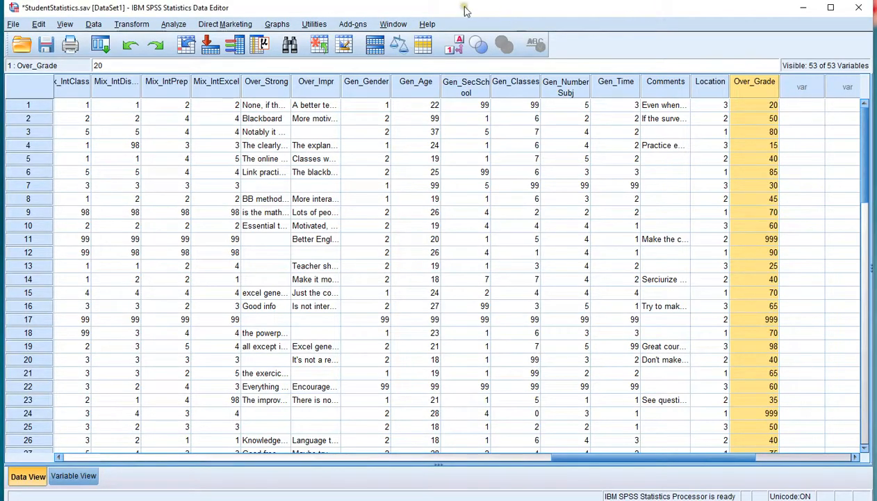
pyautogui.moveTo(310, 14)
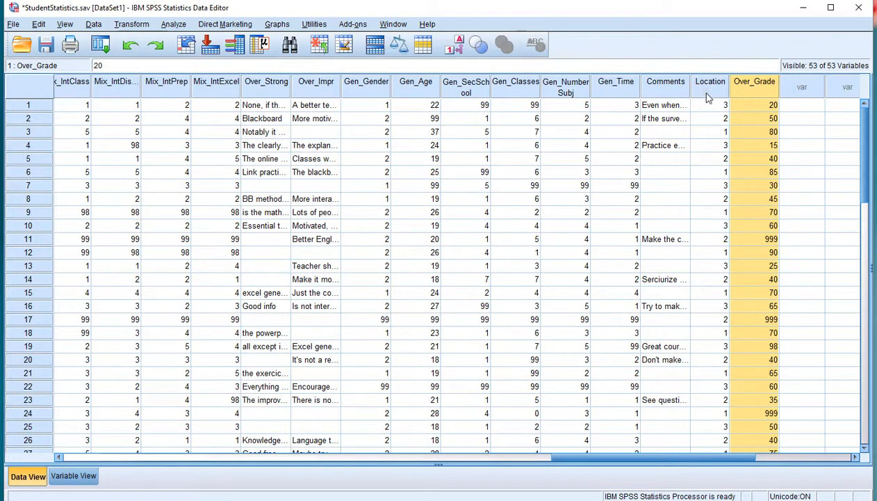
# Step: Select the Location column and locate the Aggregate command under the Data menu
pyautogui.click(709, 104)
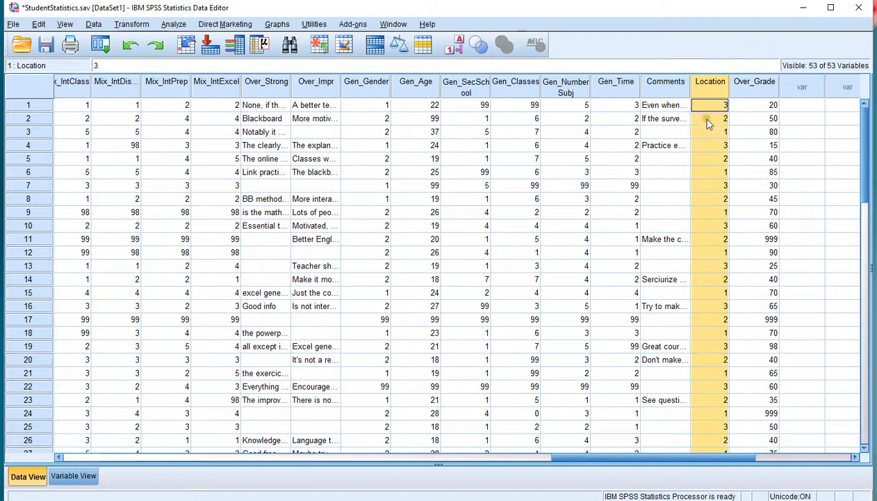
pyautogui.moveTo(750, 91)
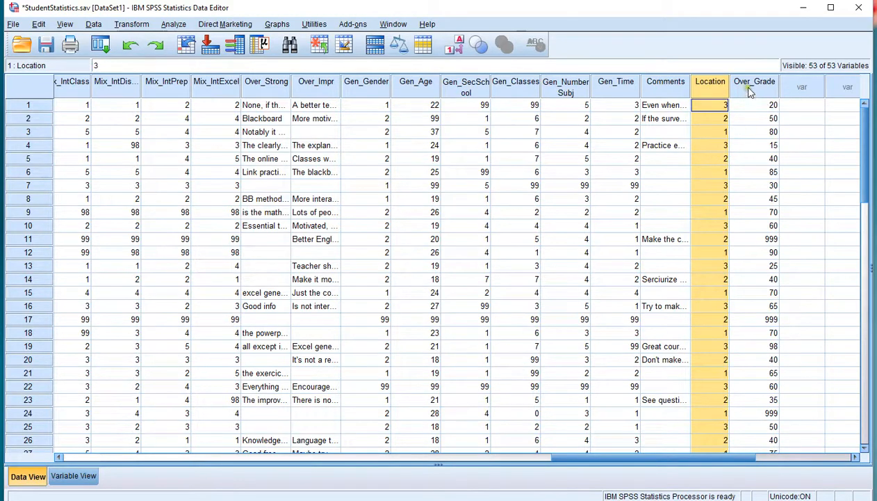
pyautogui.moveTo(757, 134)
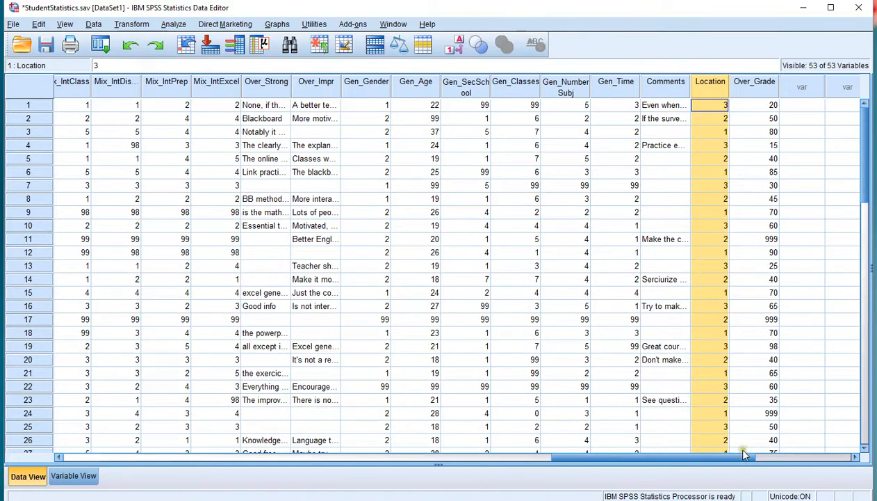
pyautogui.moveTo(744, 456); pyautogui.dragTo(820, 457)
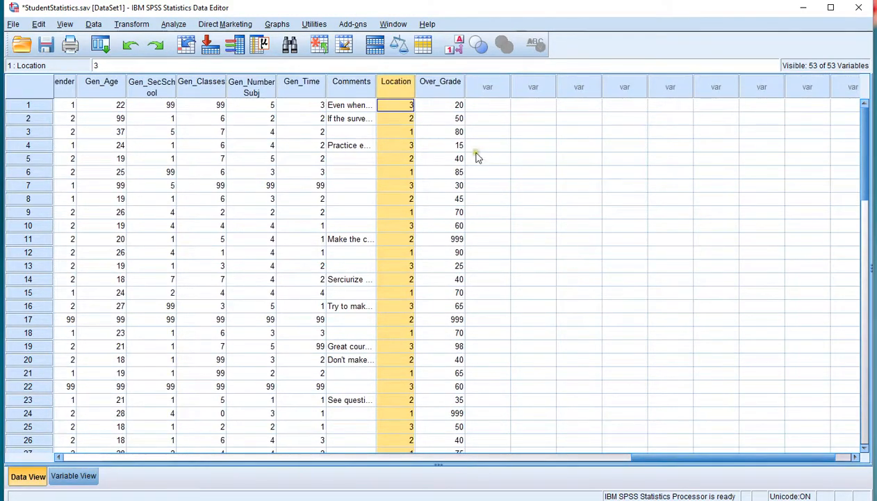
pyautogui.moveTo(433, 108)
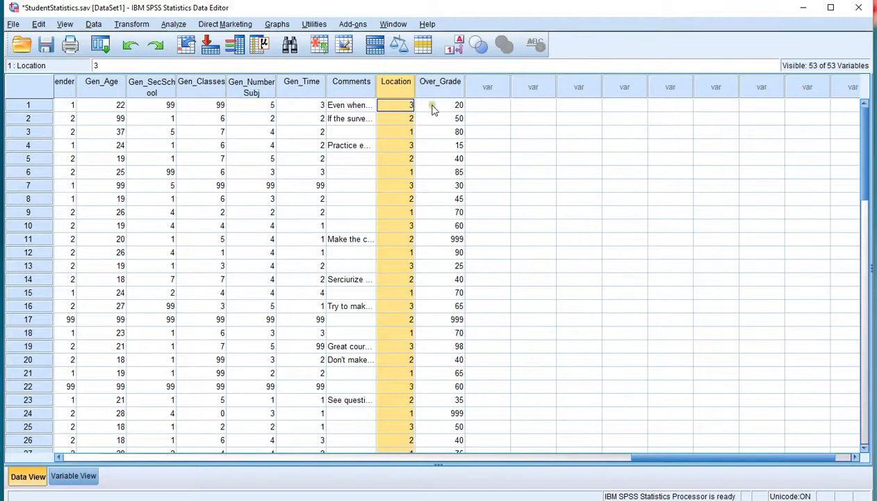
pyautogui.moveTo(435, 118)
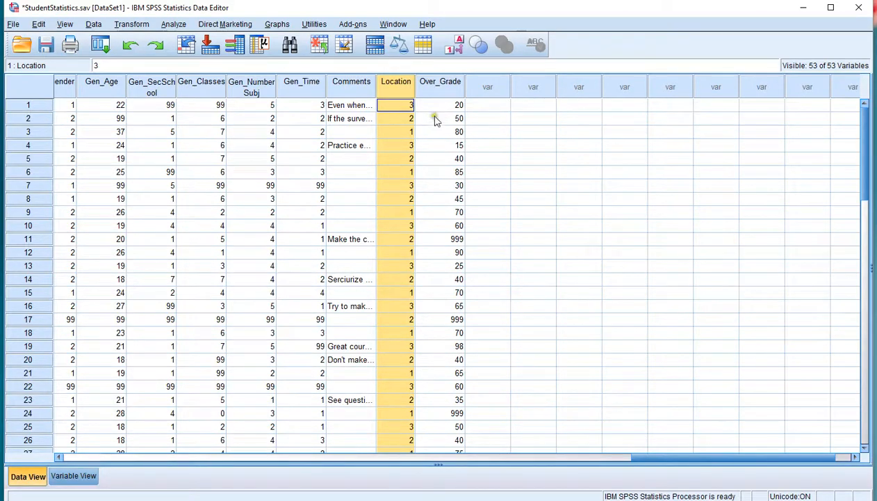
pyautogui.moveTo(484, 158)
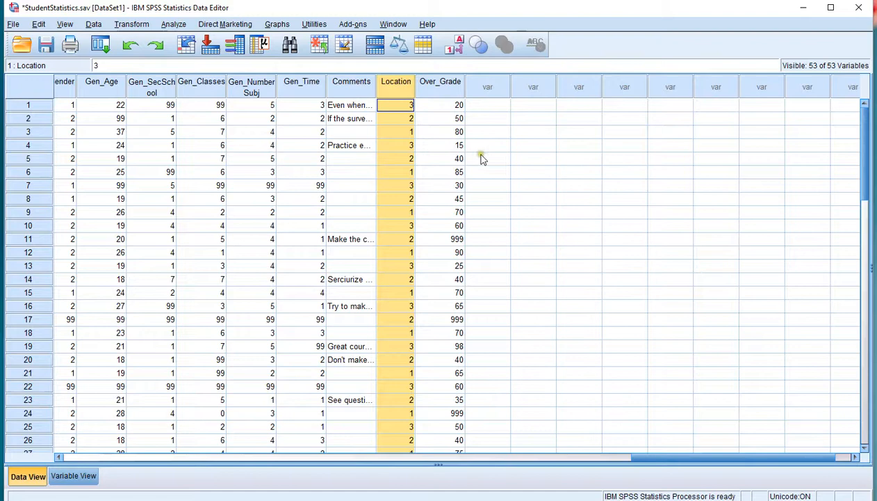
pyautogui.click(131, 23)
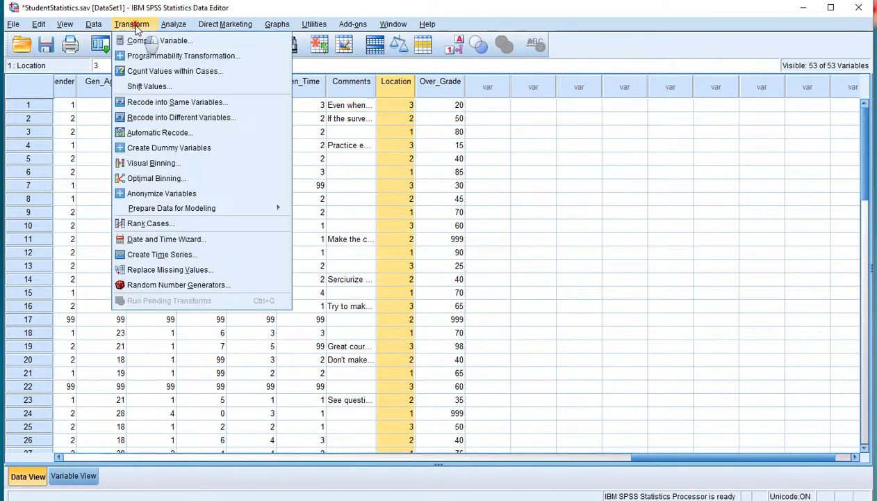
pyautogui.moveTo(168, 147)
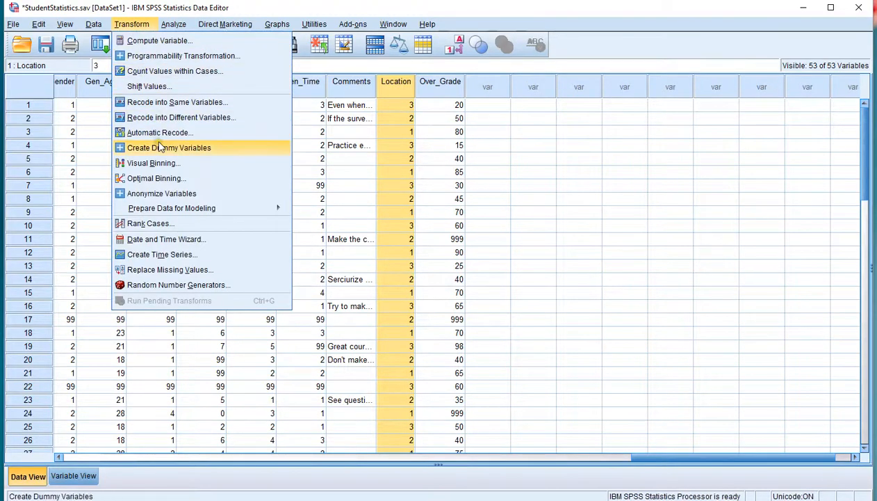
pyautogui.click(93, 23)
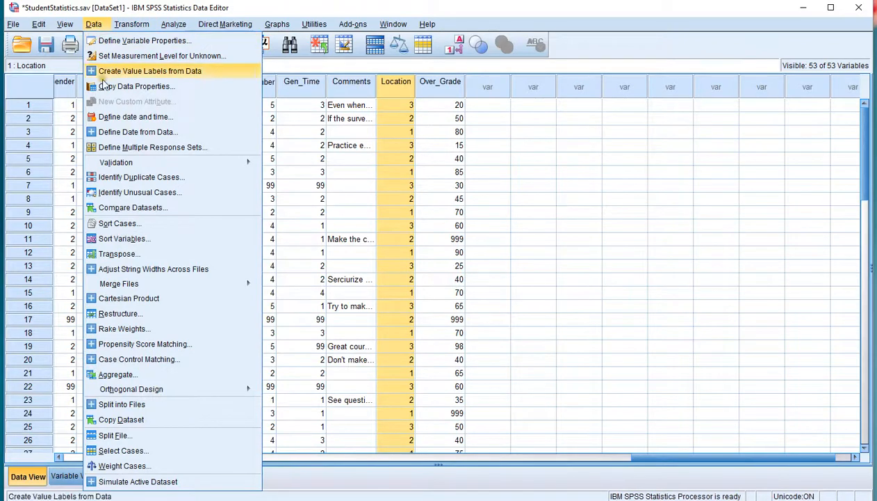
pyautogui.moveTo(145, 343)
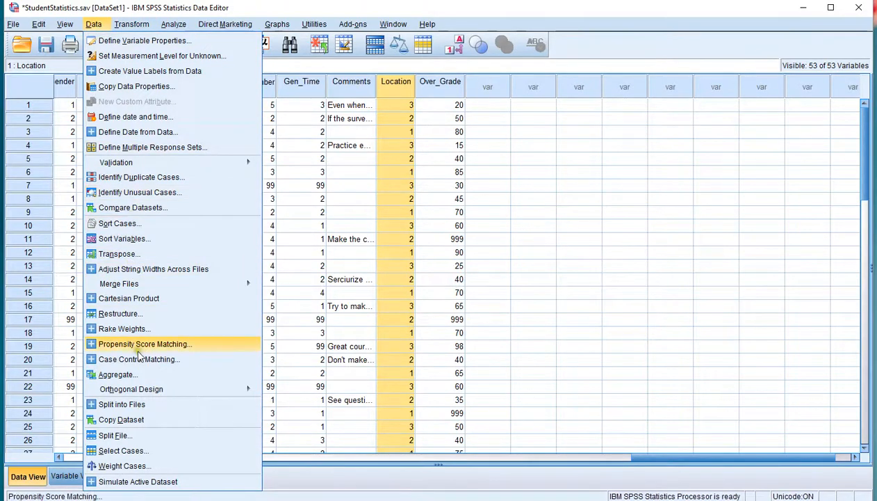
pyautogui.moveTo(139, 374)
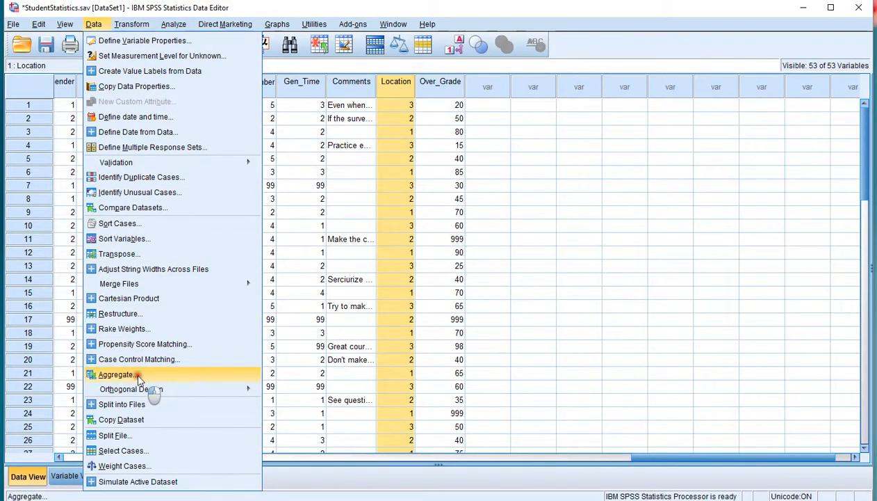
pyautogui.click(117, 374)
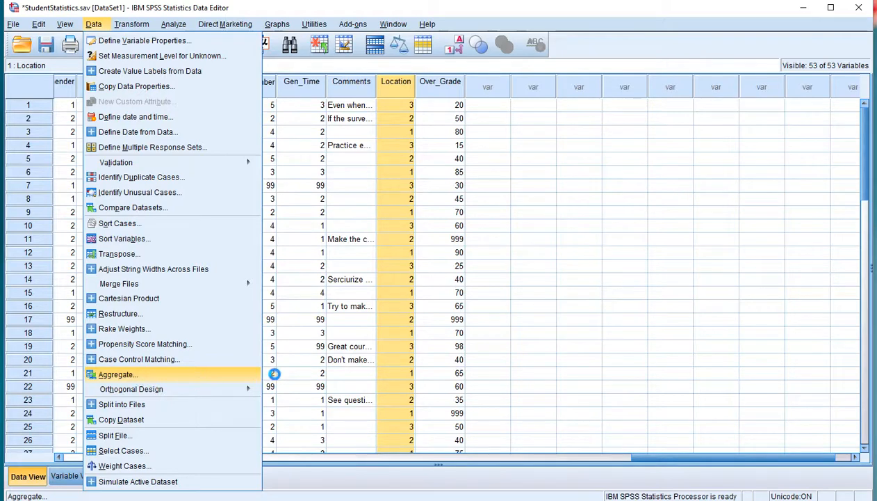
# Step: In Aggregate Data, make Location the break variable and Over_Grade the summarised variable
pyautogui.click(117, 374)
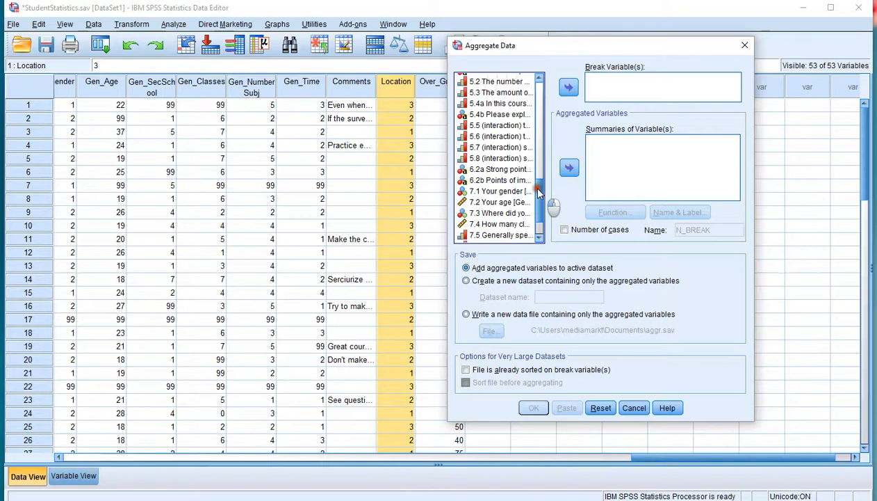
pyautogui.scroll(-3)
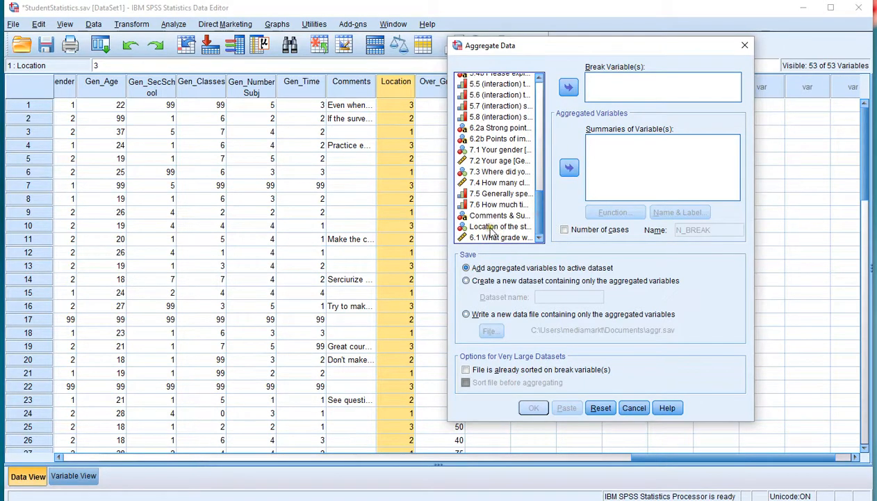
pyautogui.click(501, 226)
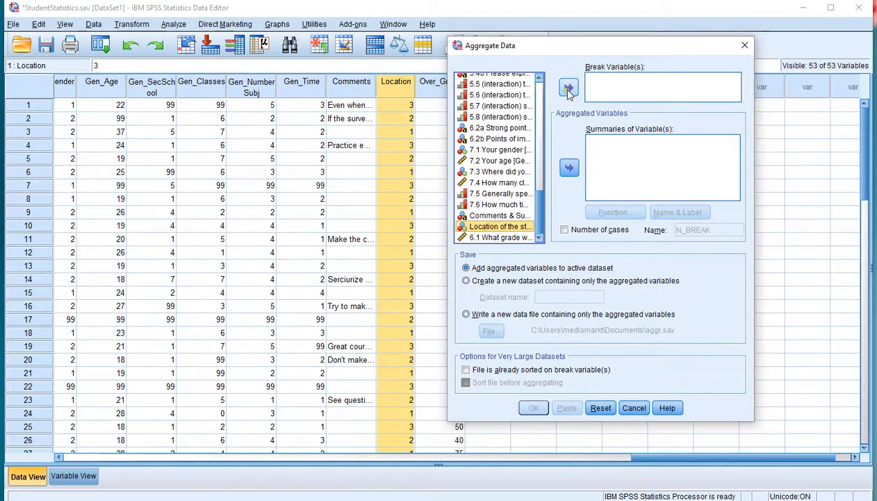
pyautogui.click(569, 86)
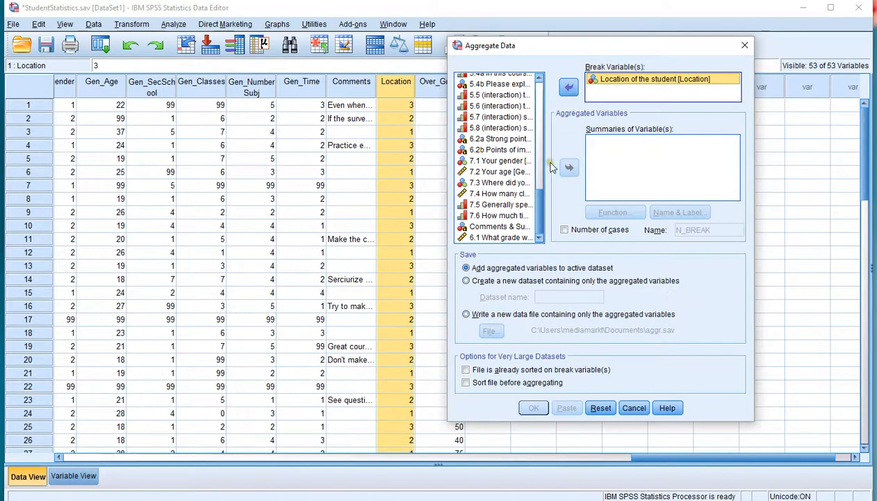
pyautogui.click(499, 237)
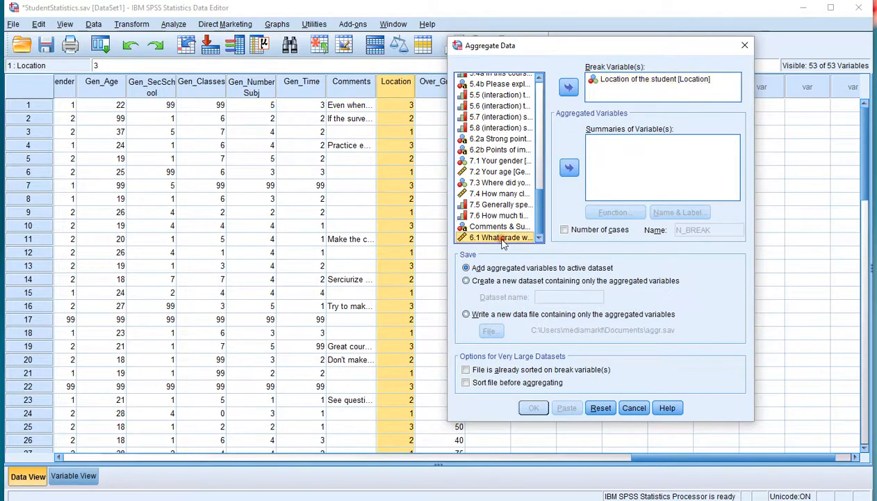
pyautogui.click(568, 166)
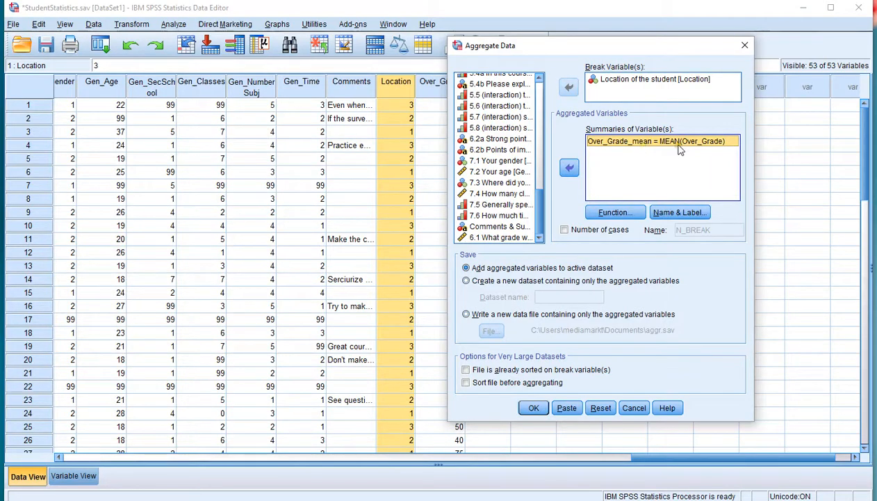
pyautogui.moveTo(654, 188)
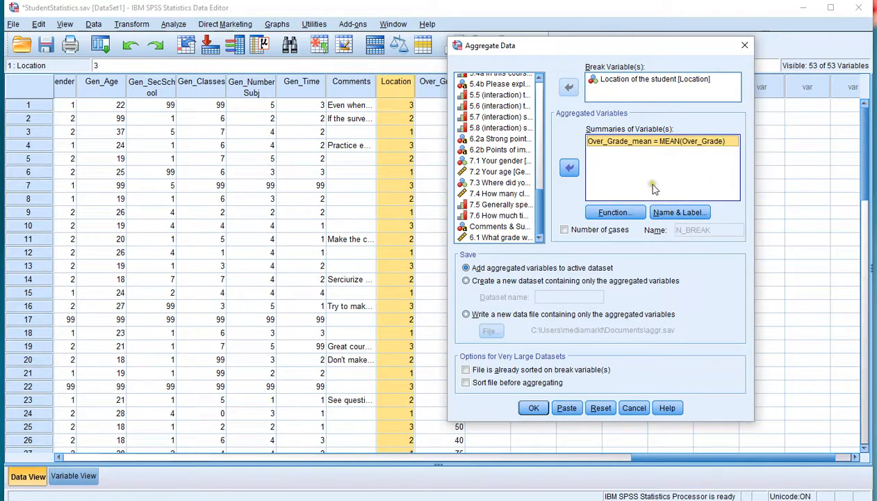
# Step: Change the Over_Grade summary function from mean to median
pyautogui.click(615, 212)
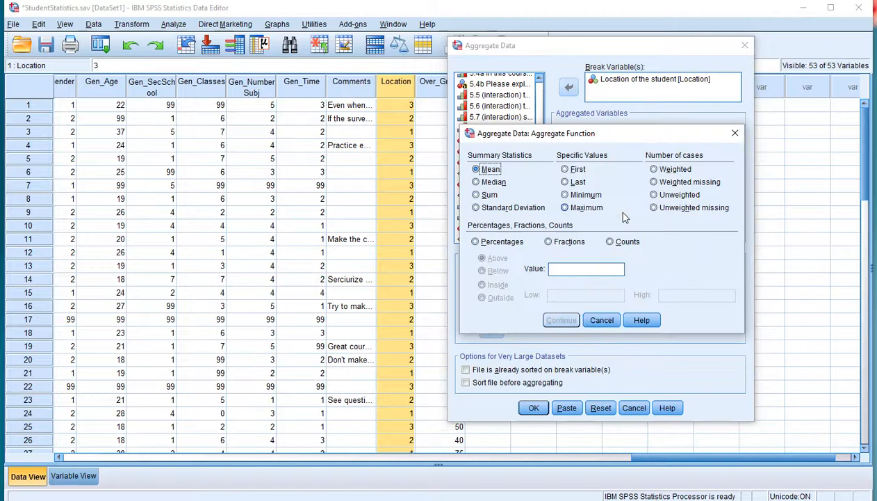
pyautogui.click(476, 181)
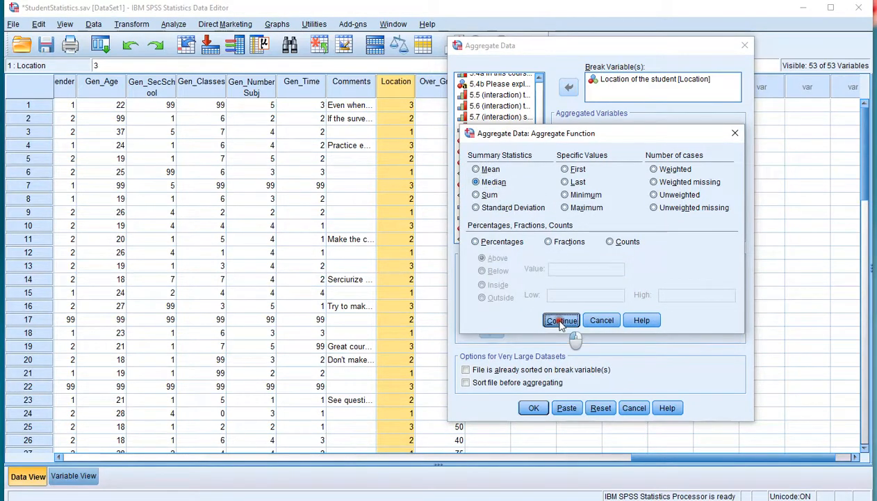
pyautogui.click(561, 320)
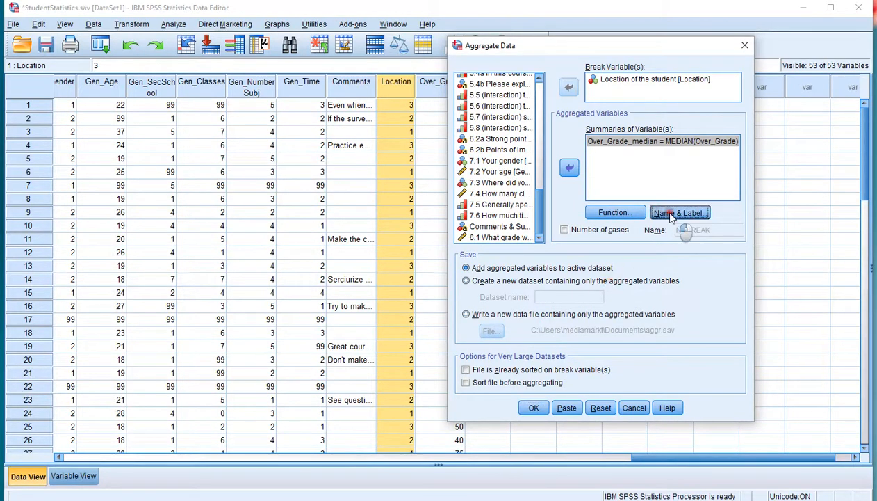
# Step: Name the median variable MDj, label it 'median per factor', and add it to the dataset
pyautogui.click(680, 212)
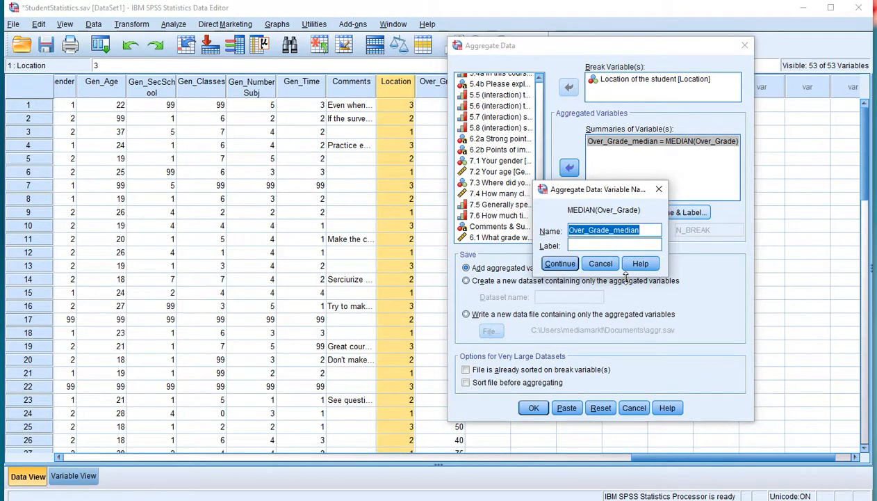
pyautogui.write('MDj')
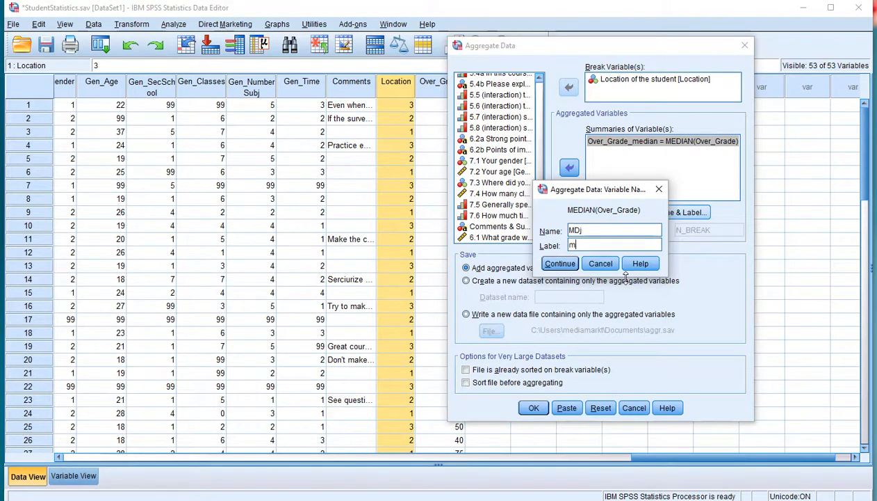
pyautogui.write('edian per')
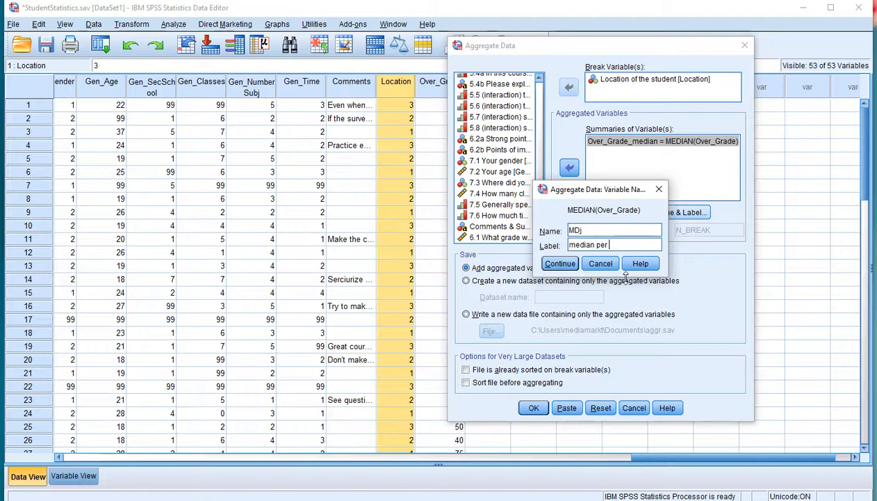
pyautogui.write('fact')
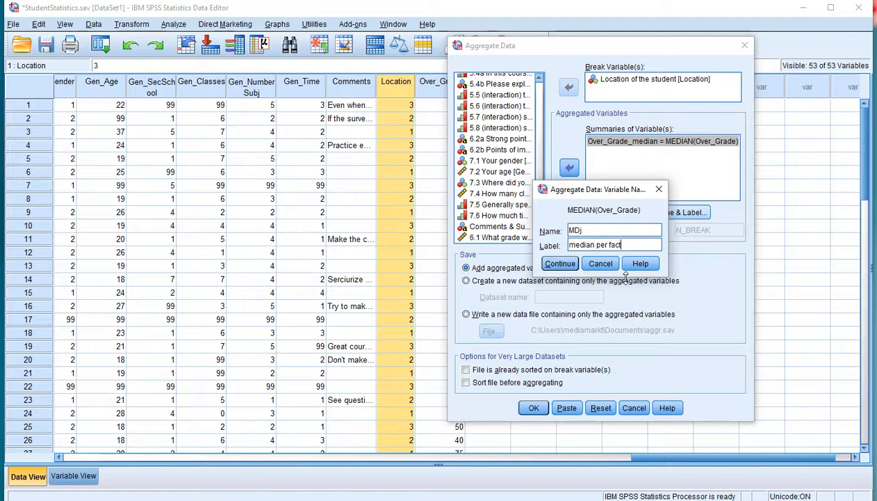
pyautogui.click(559, 262)
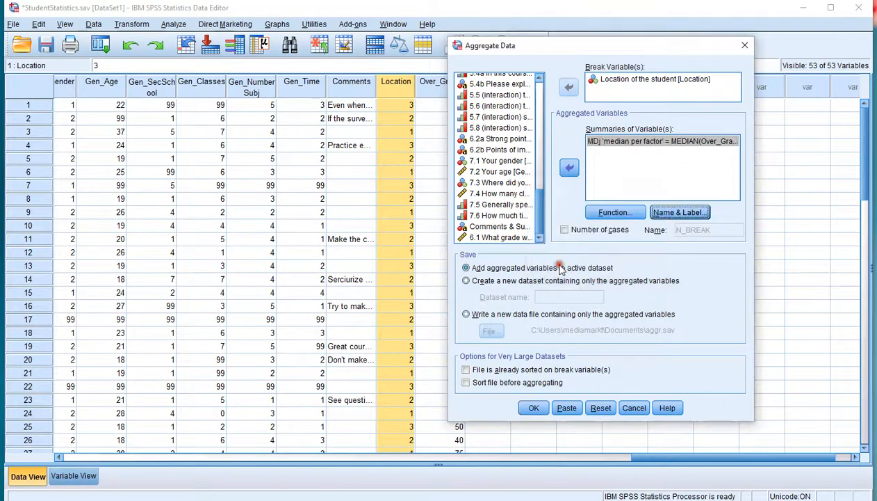
pyautogui.click(534, 407)
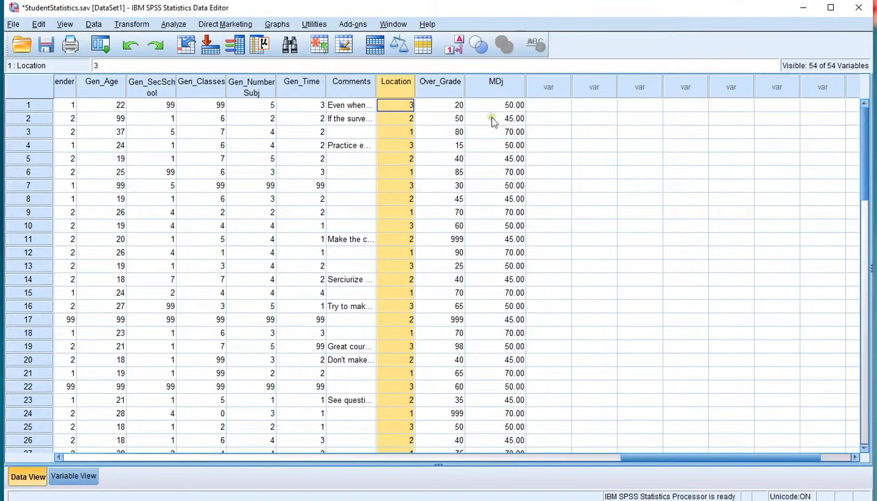
pyautogui.moveTo(589, 412)
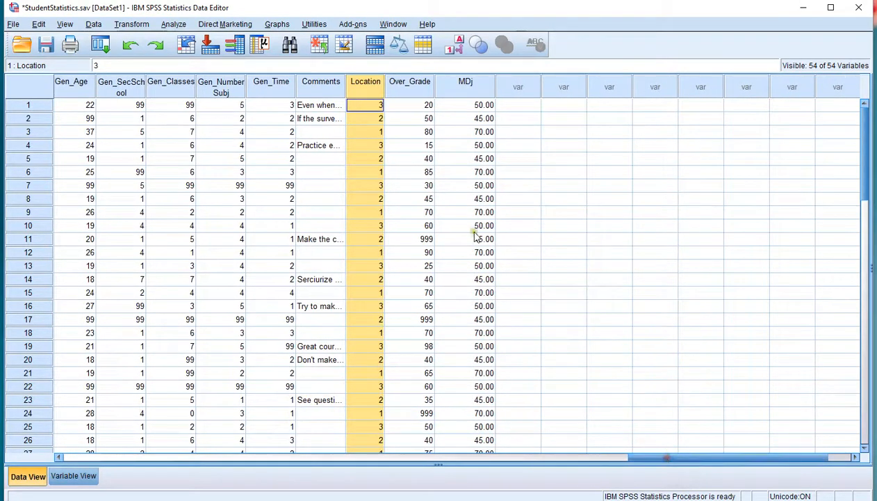
pyautogui.click(466, 105)
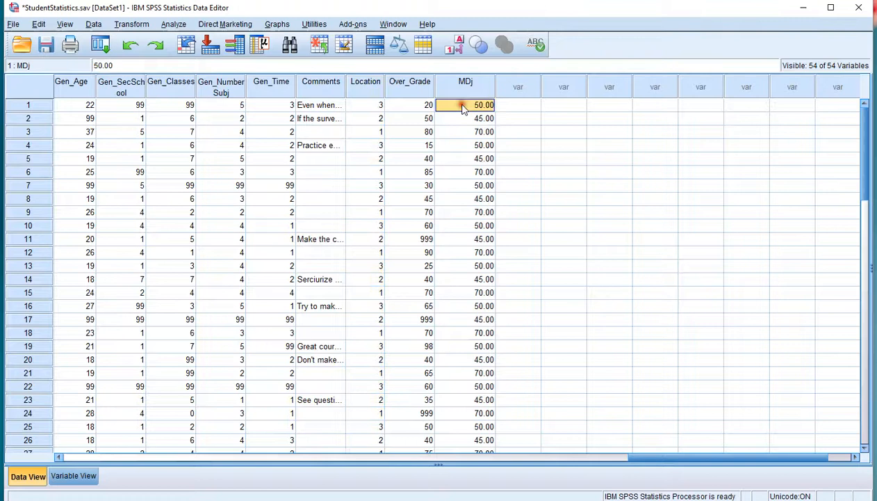
pyautogui.click(365, 104)
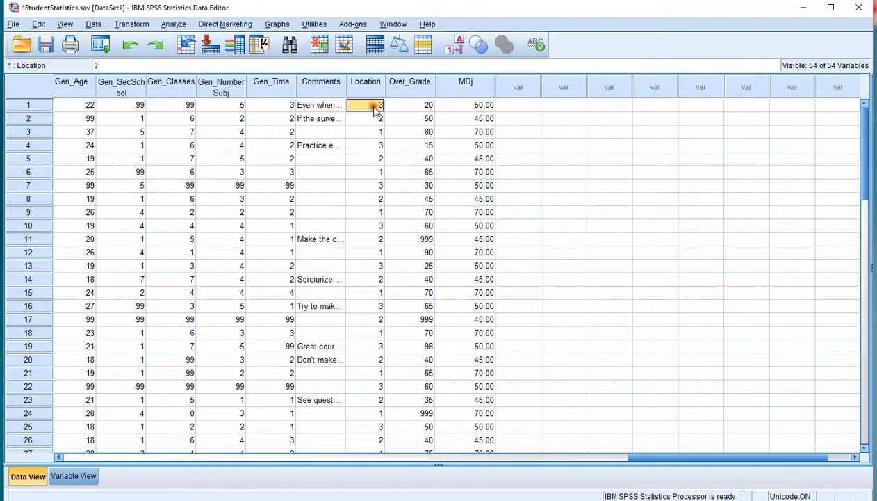
pyautogui.click(464, 104)
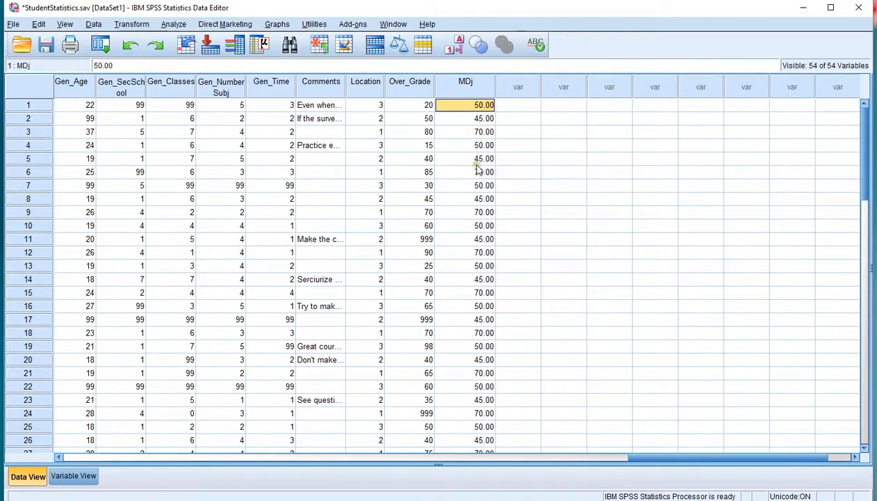
pyautogui.click(364, 144)
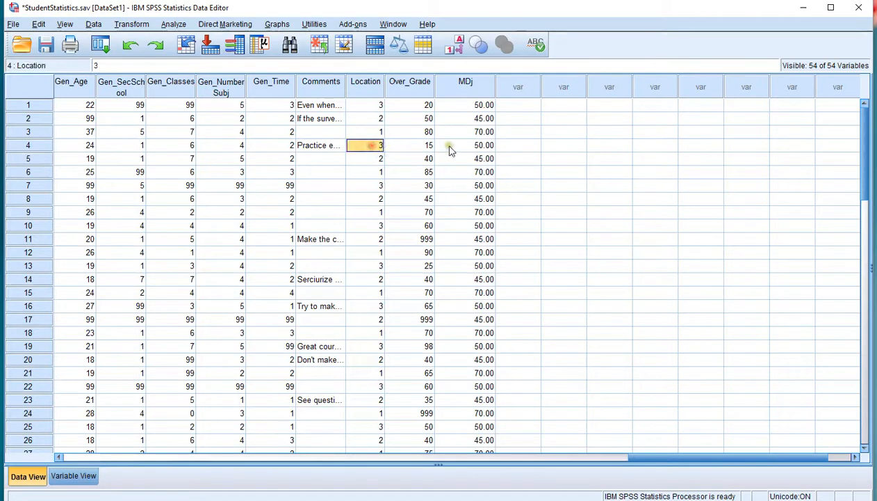
pyautogui.click(465, 145)
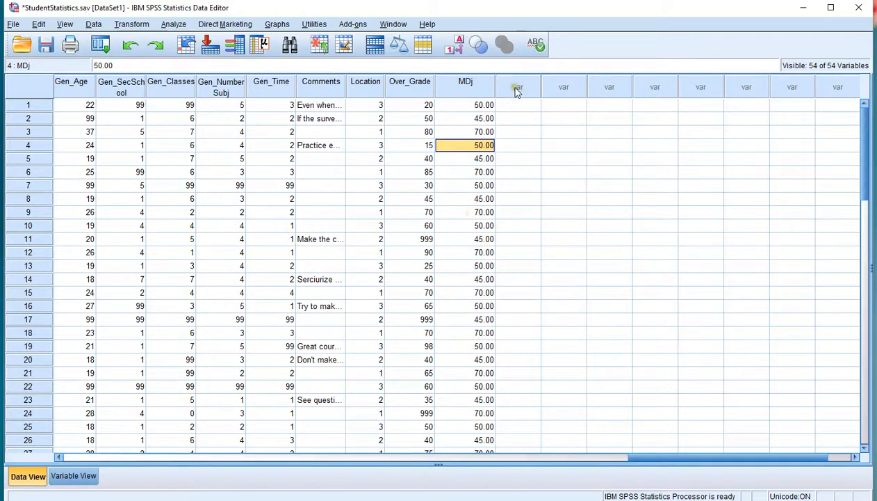
pyautogui.moveTo(420, 111)
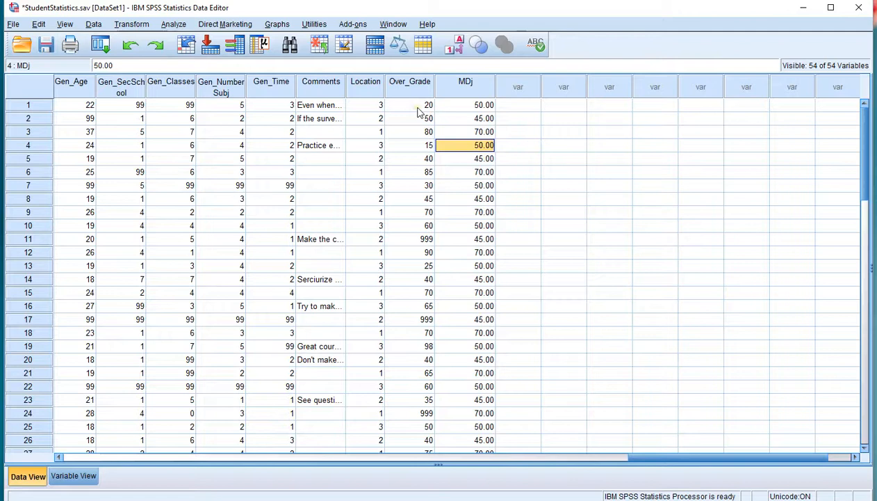
pyautogui.click(464, 104)
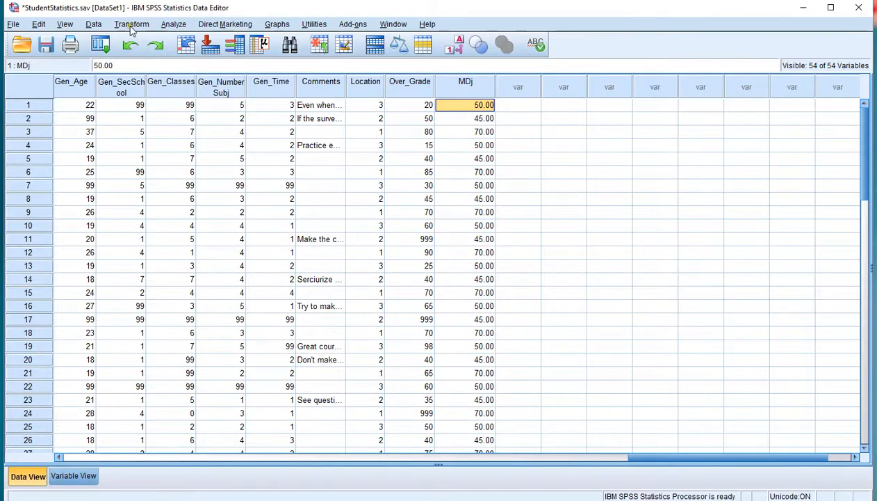
# Step: Compute a new variable Zij as ABS(Over_Grade-MDj) for every case
pyautogui.click(131, 24)
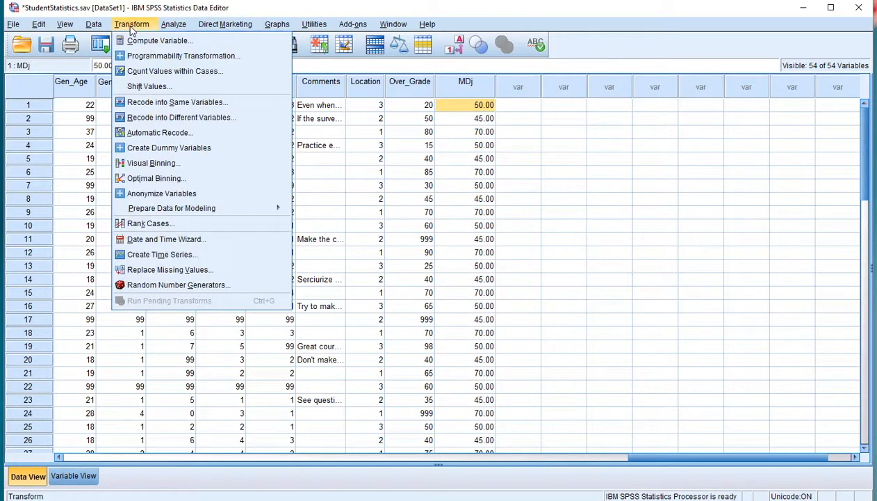
pyautogui.moveTo(159, 40)
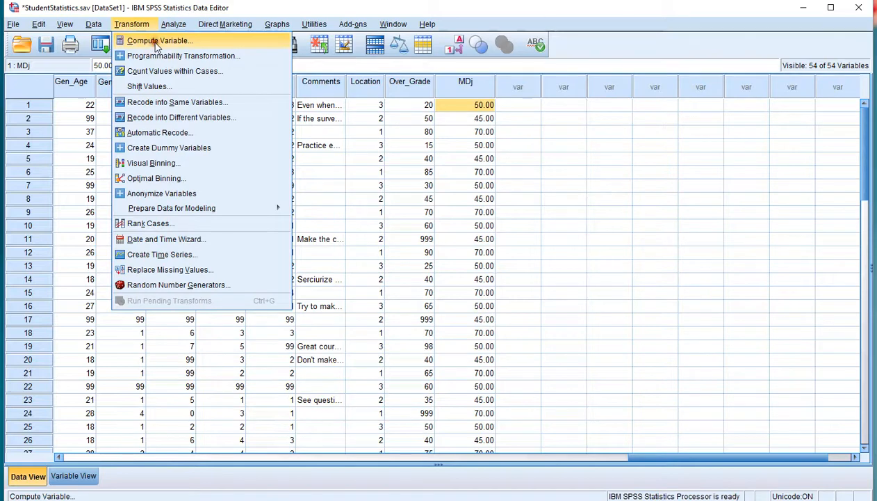
pyautogui.click(158, 40)
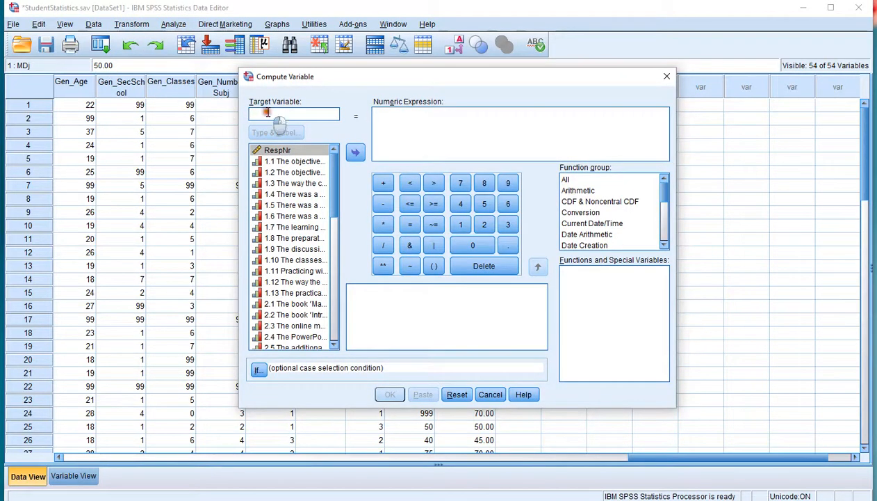
pyautogui.write('zi')
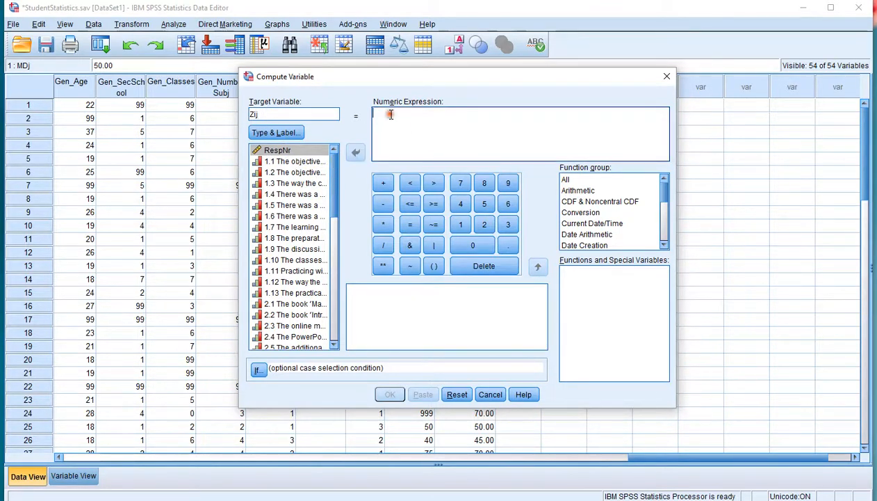
pyautogui.click(564, 180)
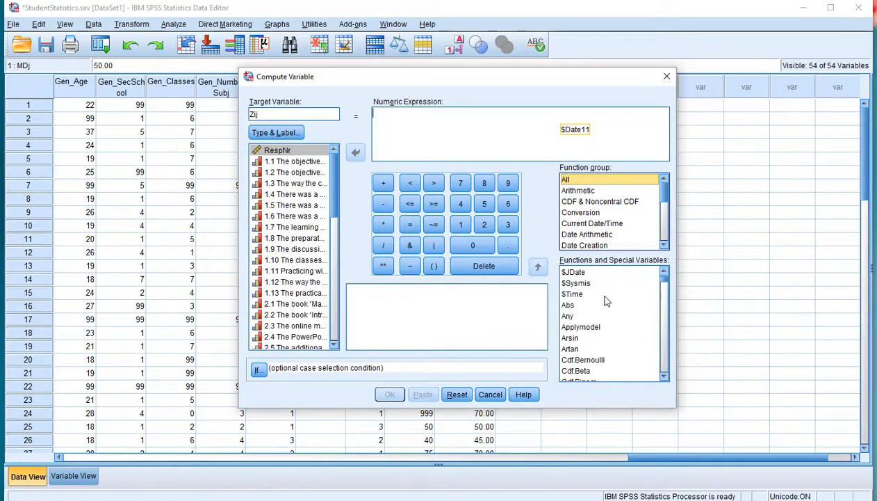
pyautogui.click(567, 306)
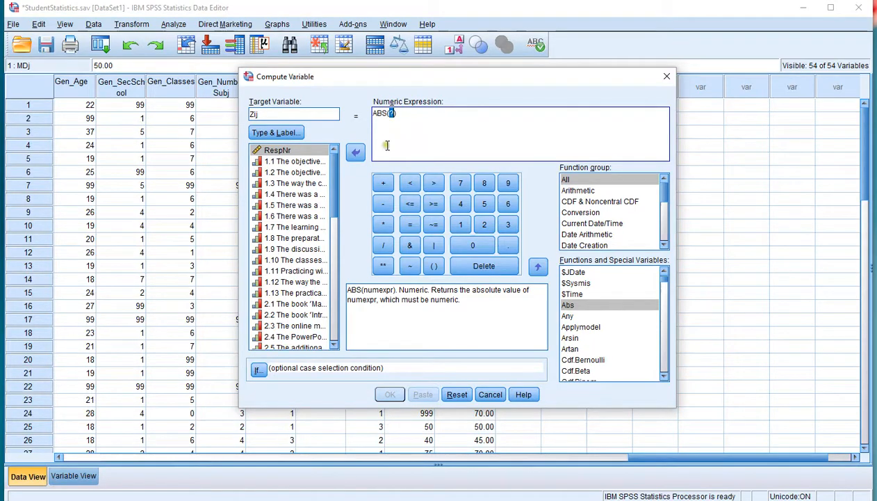
pyautogui.scroll(-3)
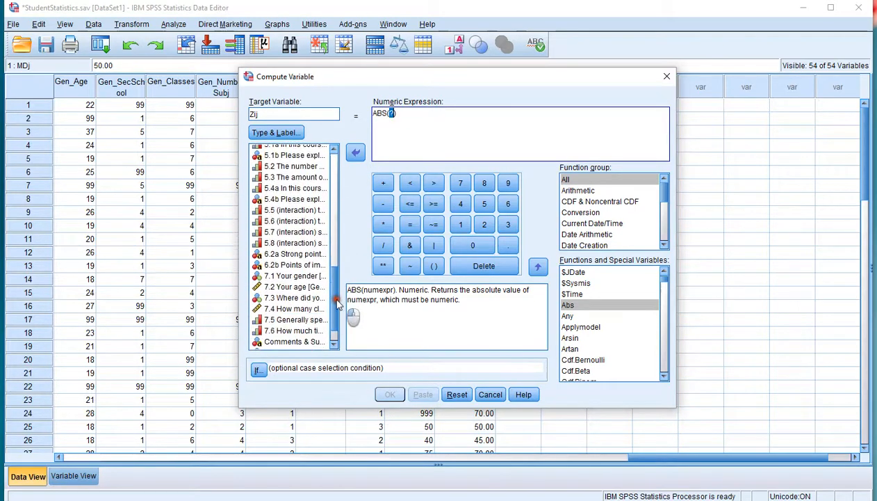
pyautogui.scroll(-3)
pyautogui.write('Over_Grade-MDj')
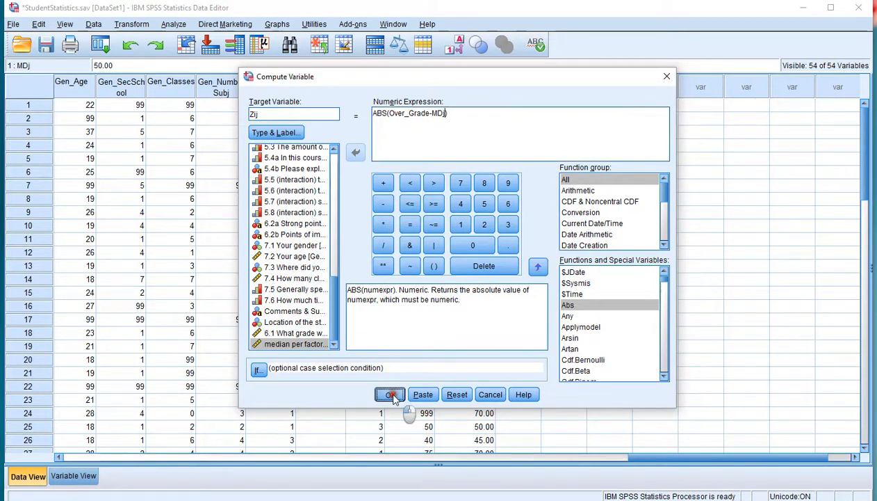
pyautogui.click(389, 395)
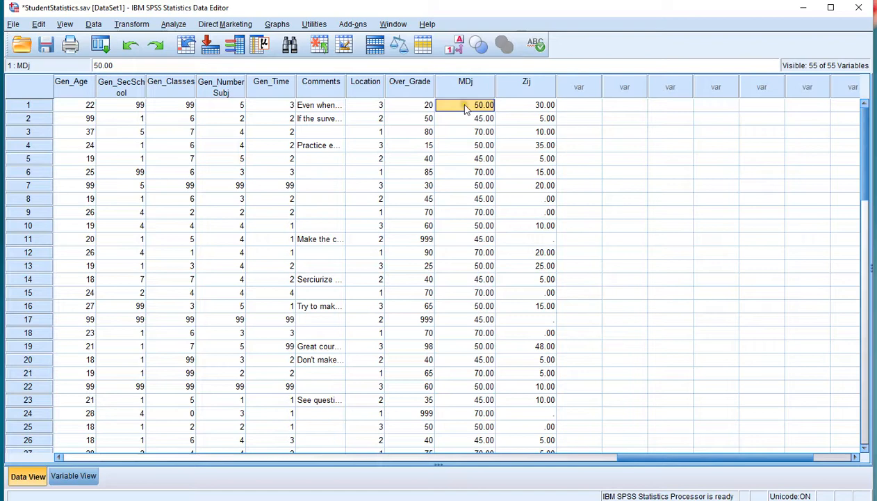
pyautogui.moveTo(531, 111)
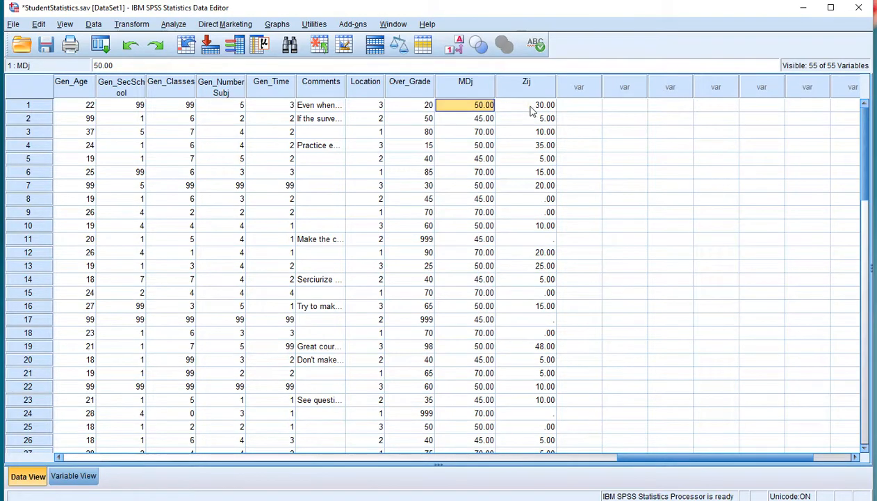
pyautogui.click(527, 104)
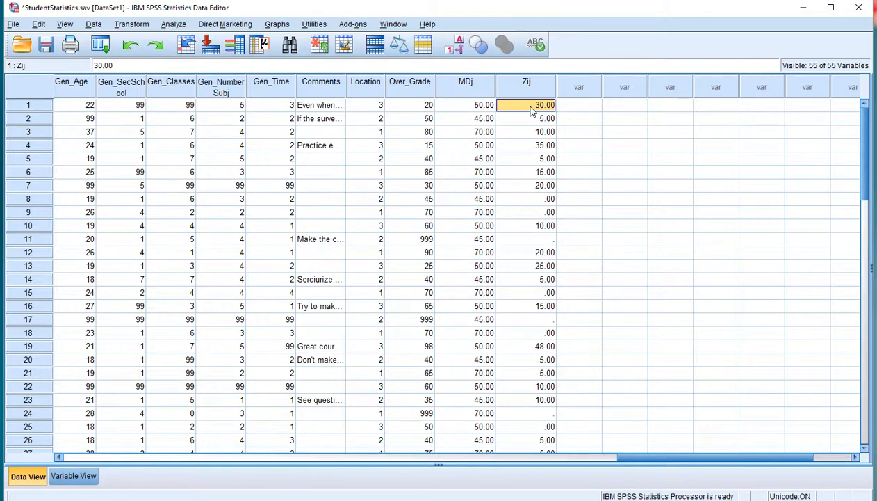
pyautogui.moveTo(530, 105)
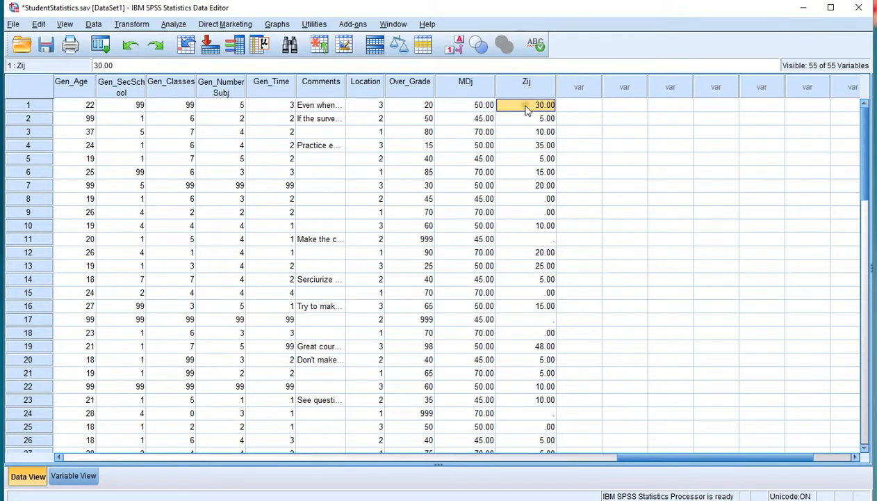
pyautogui.moveTo(172, 24)
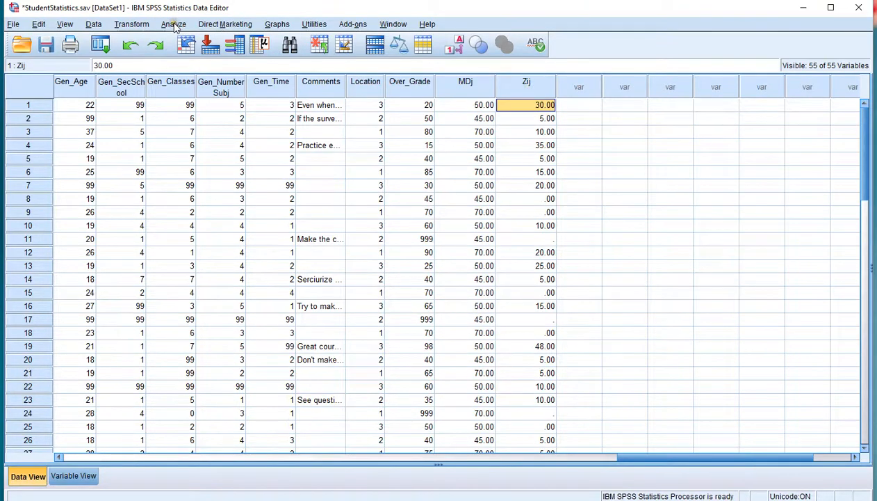
# Step: Run a One-Way ANOVA with Zij as dependent and Location as factor, reviewing its Options
pyautogui.click(174, 24)
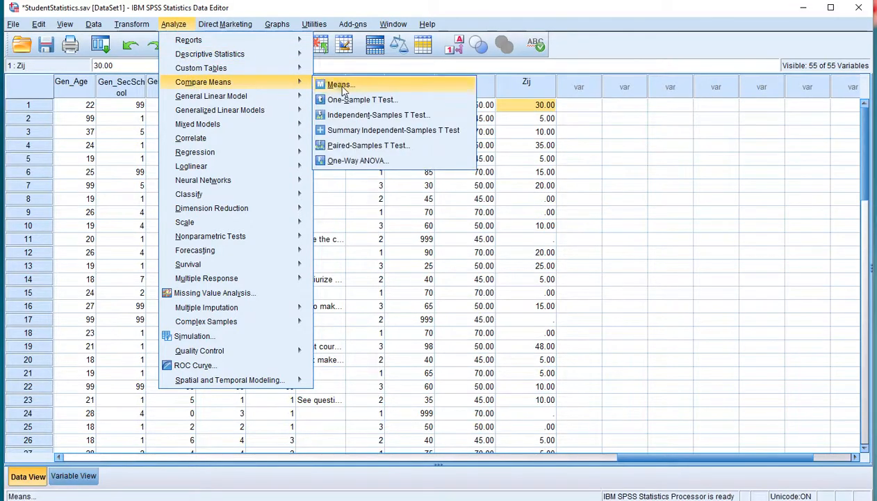
pyautogui.moveTo(359, 160)
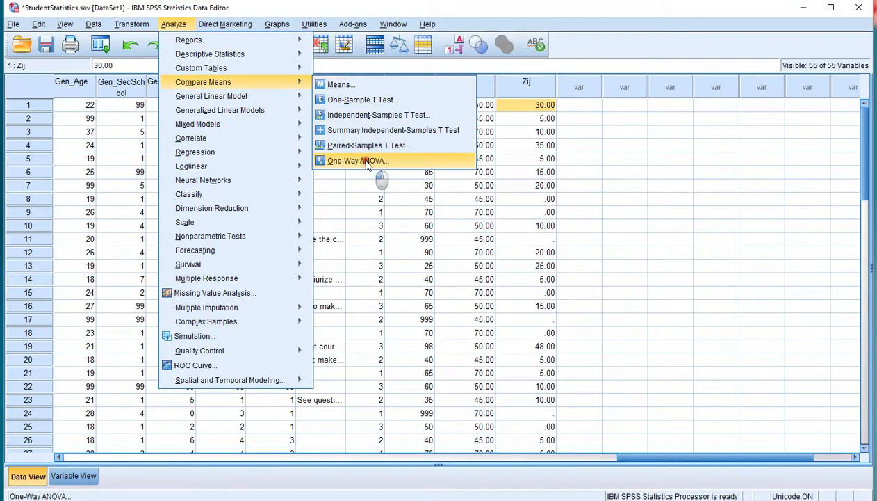
pyautogui.click(359, 160)
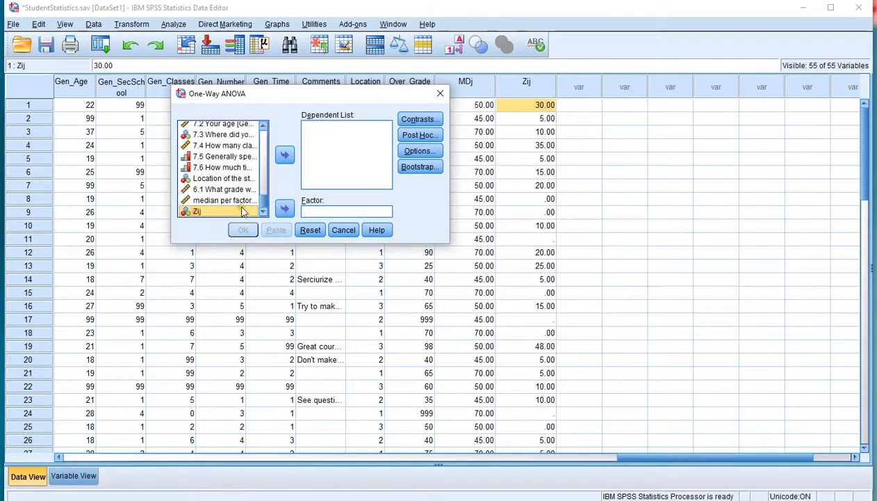
pyautogui.click(283, 154)
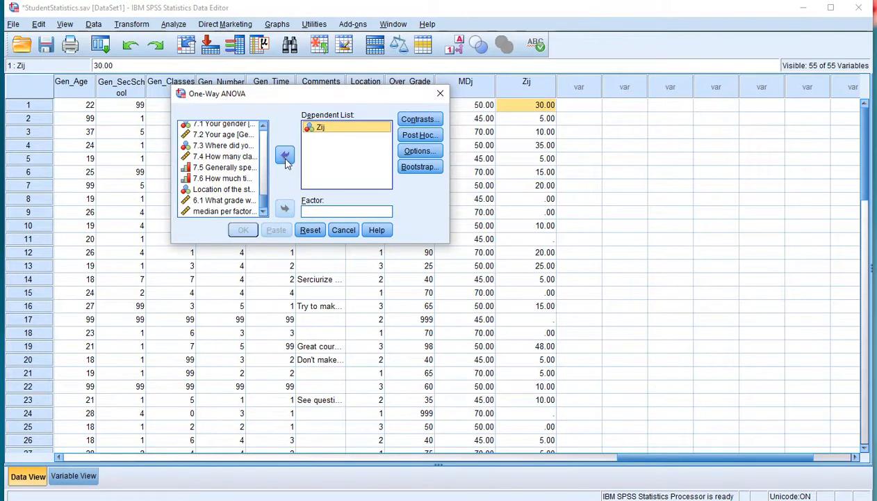
pyautogui.click(224, 189)
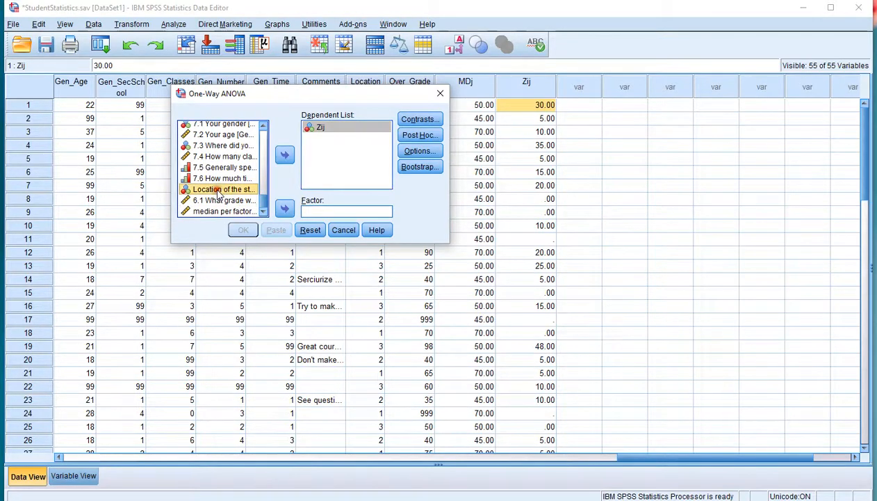
pyautogui.click(285, 208)
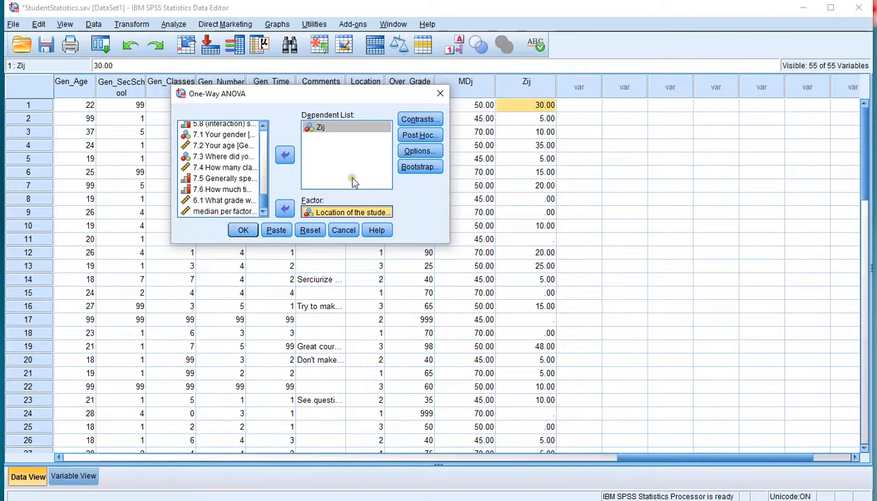
pyautogui.click(418, 151)
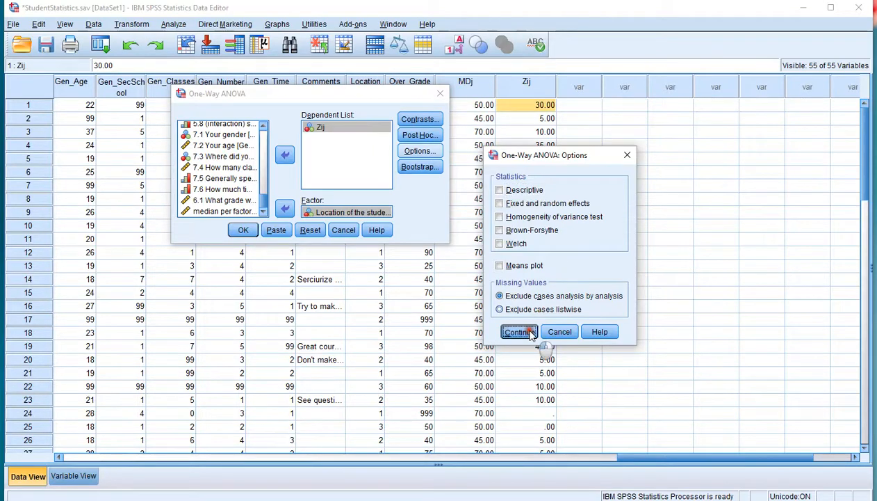
pyautogui.click(517, 331)
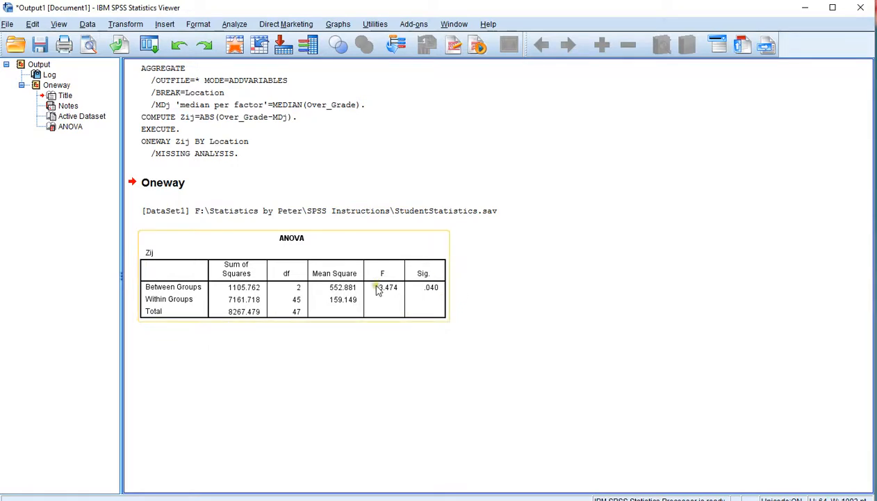
pyautogui.moveTo(431, 298)
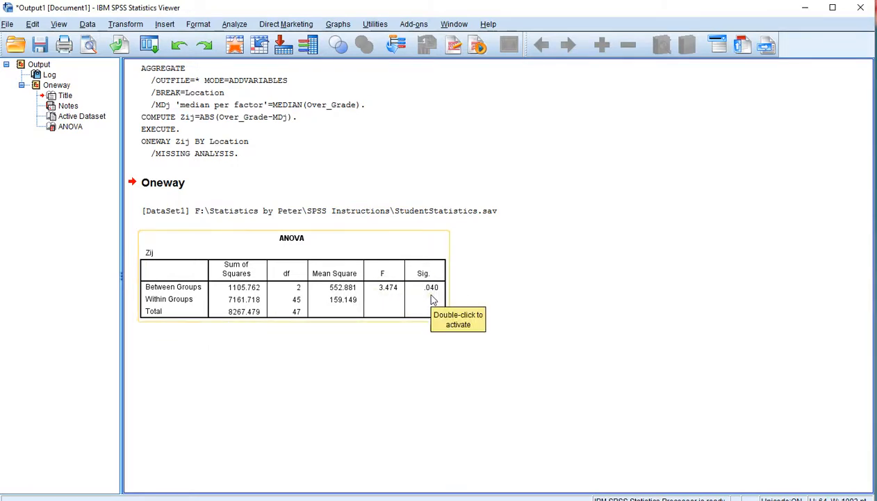